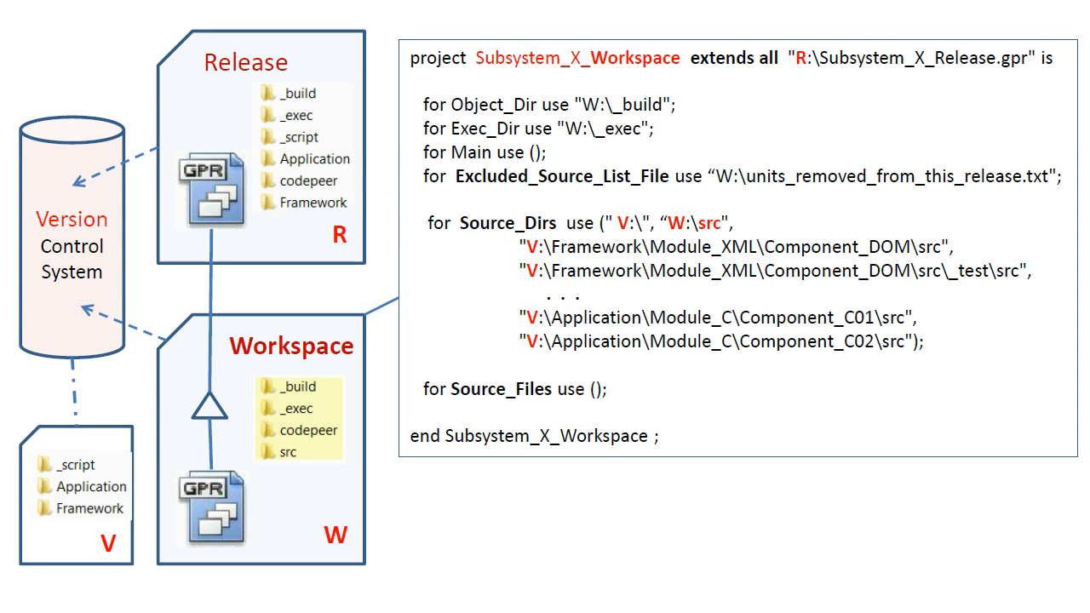
Step: Draw a red arrow pointing at the Excluded_Source_List_File line of the workspace project
left_click_drag(753, 145, 753, 85)
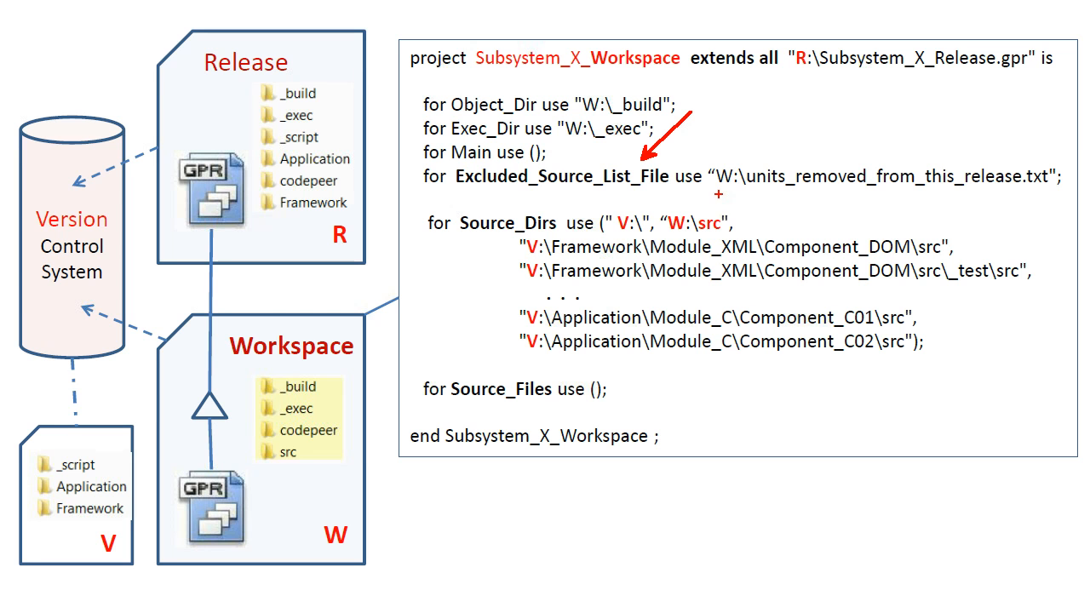
Step: Underline the 'W:\units_removed_from_this_release.txt' path in red on the slide
left_click_drag(722, 194, 1063, 194)
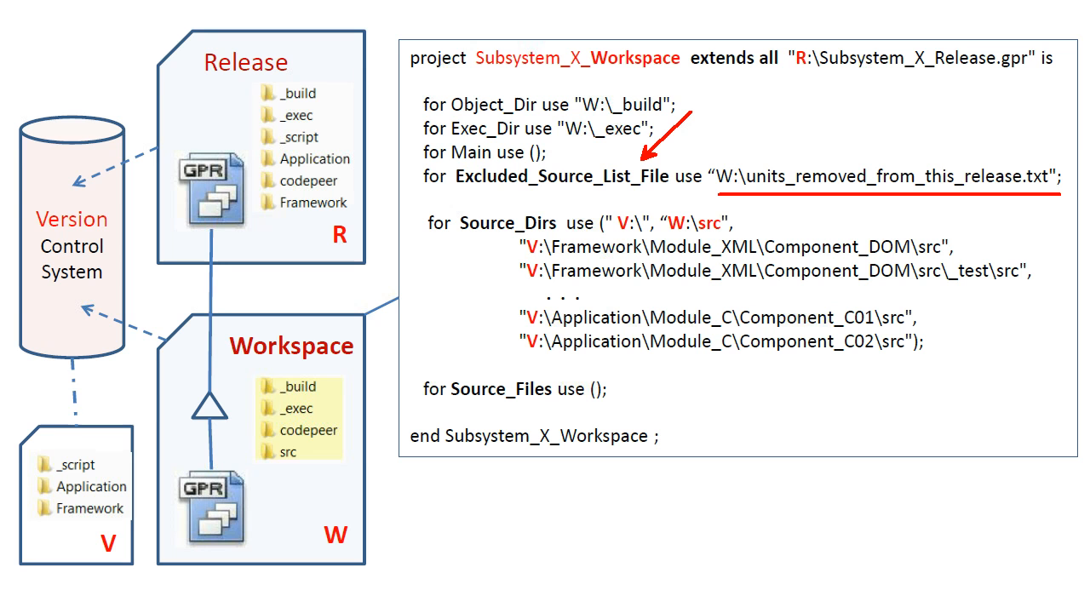
mouse_move(1036, 242)
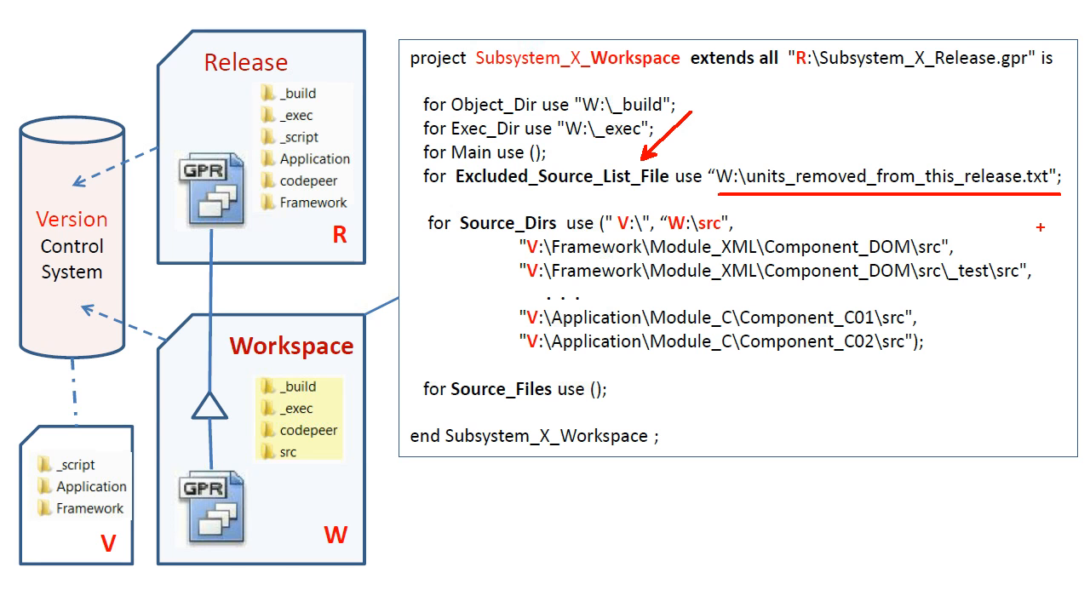
mouse_move(1039, 226)
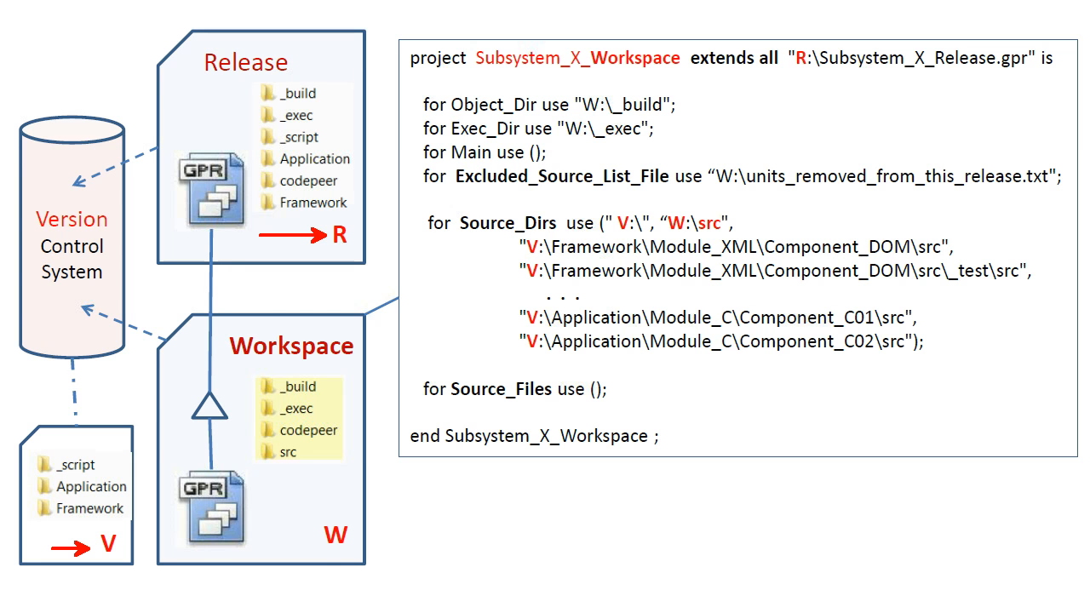
mouse_move(313, 542)
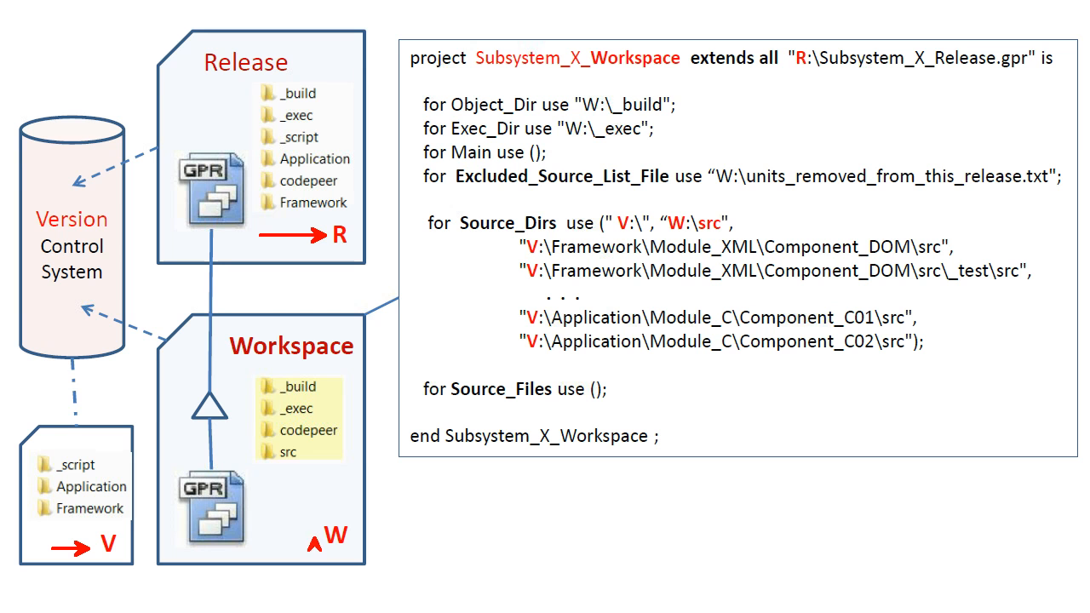